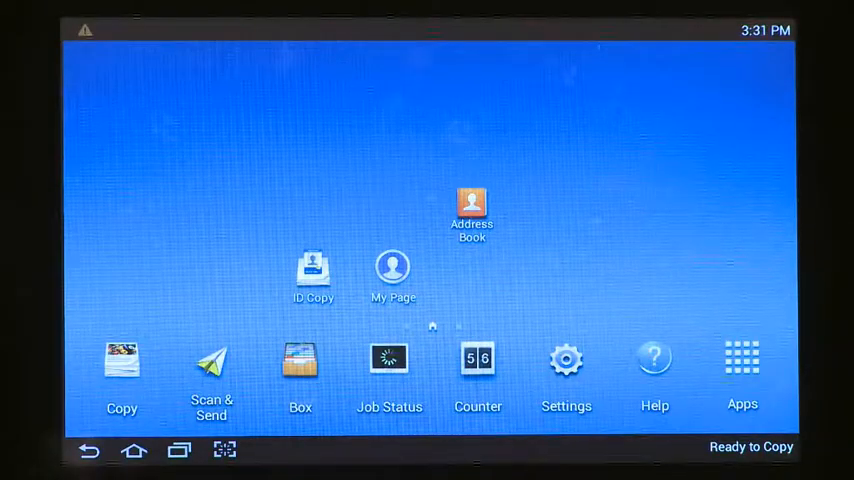
- Browse the apps and widgets, then move the ID Copy shortcut beside Address Book
{"action": "left_click", "coordinate": [742, 357]}
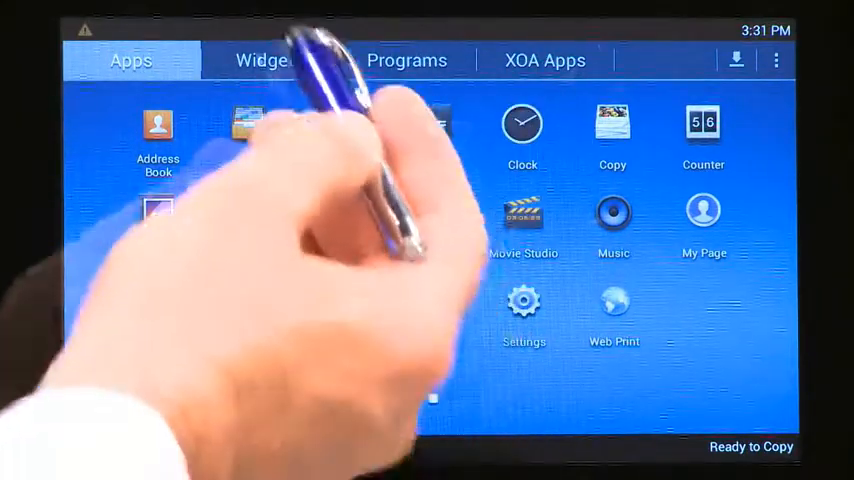
{"action": "left_click", "coordinate": [269, 60]}
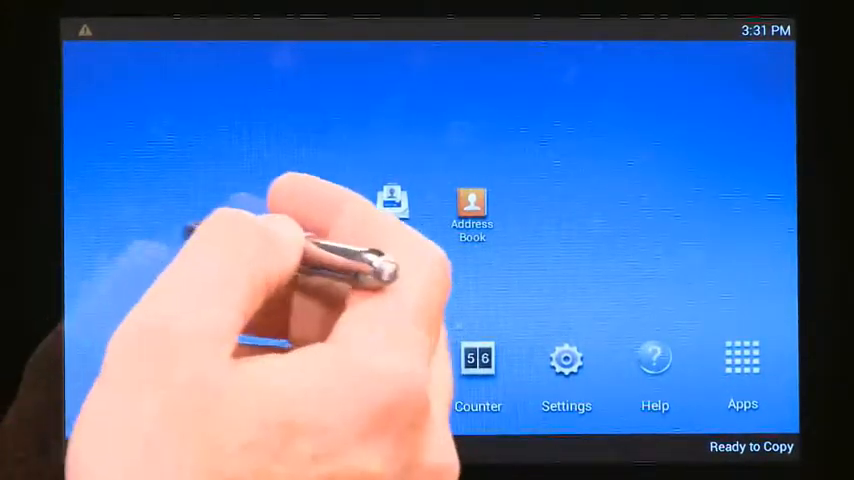
{"action": "left_click", "coordinate": [478, 358]}
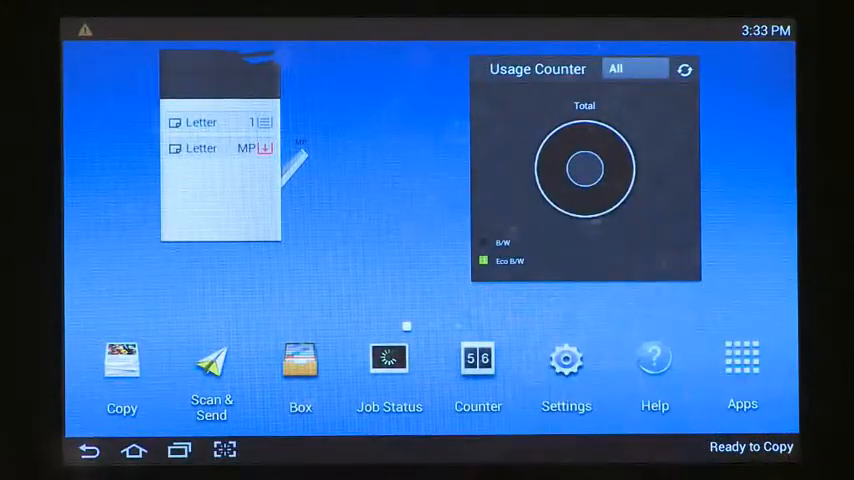
- Set the Usage Counter widget's period to 1 month
{"action": "left_click", "coordinate": [478, 358]}
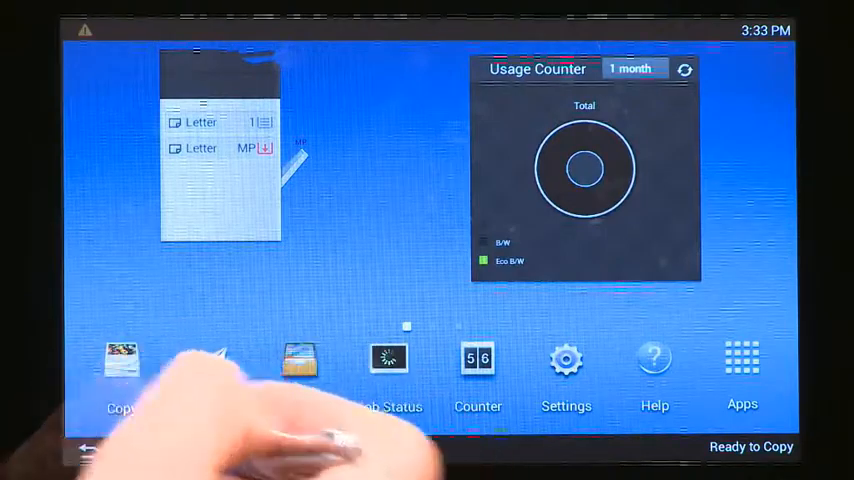
{"action": "left_click", "coordinate": [742, 370]}
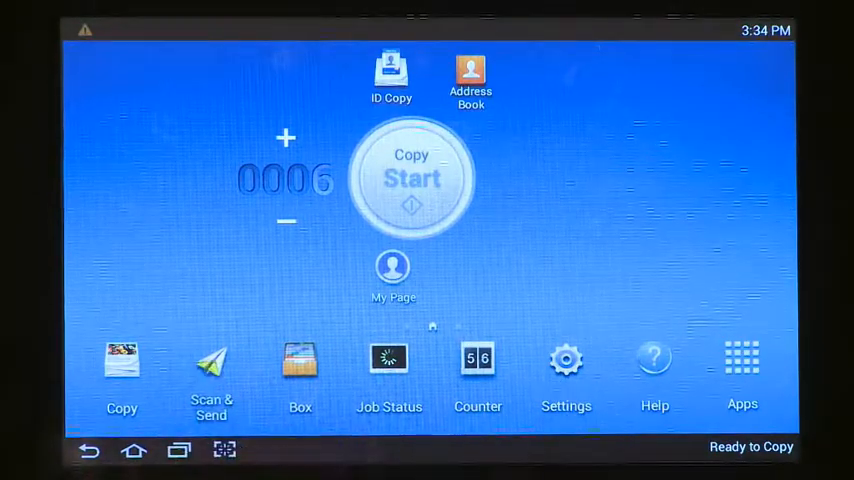
{"action": "left_click", "coordinate": [211, 380]}
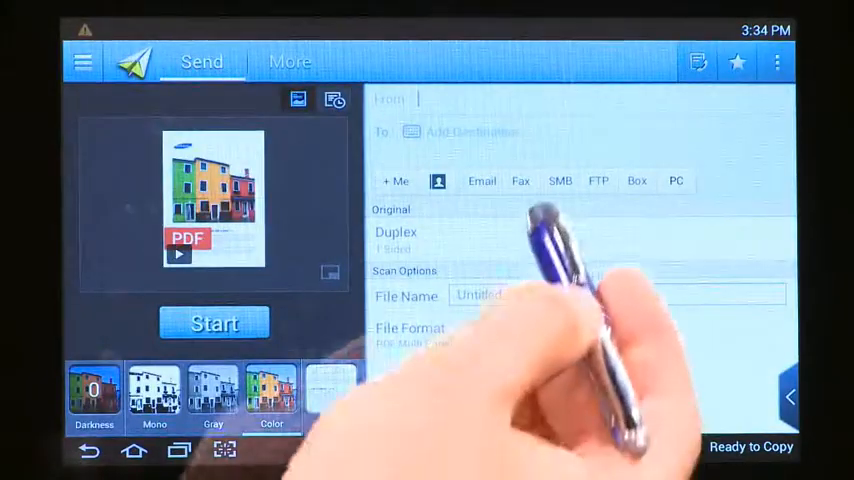
{"action": "left_click", "coordinate": [520, 181]}
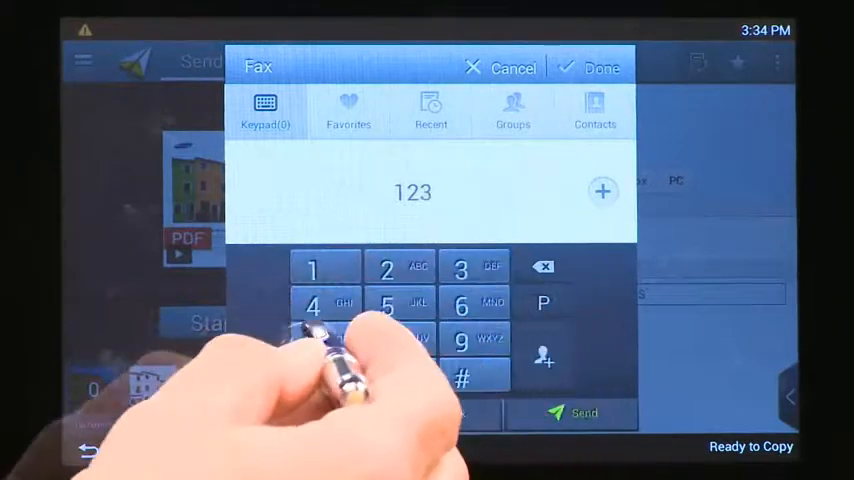
{"action": "left_click", "coordinate": [461, 303]}
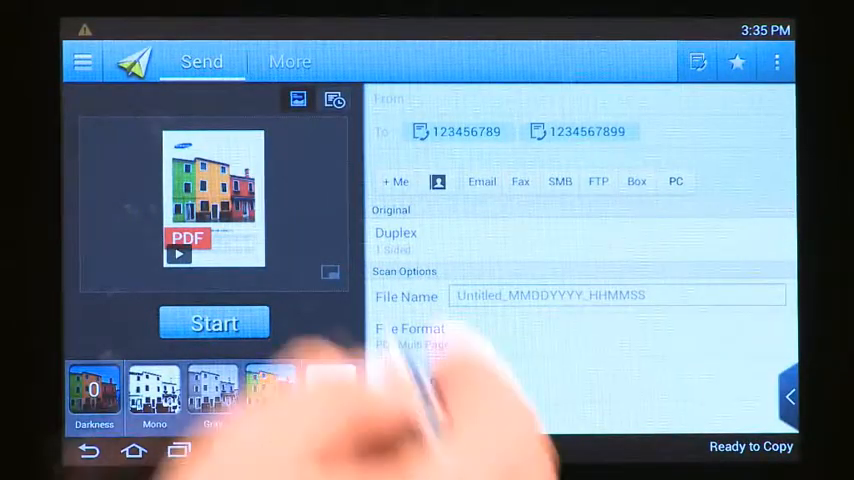
{"action": "left_click", "coordinate": [290, 61]}
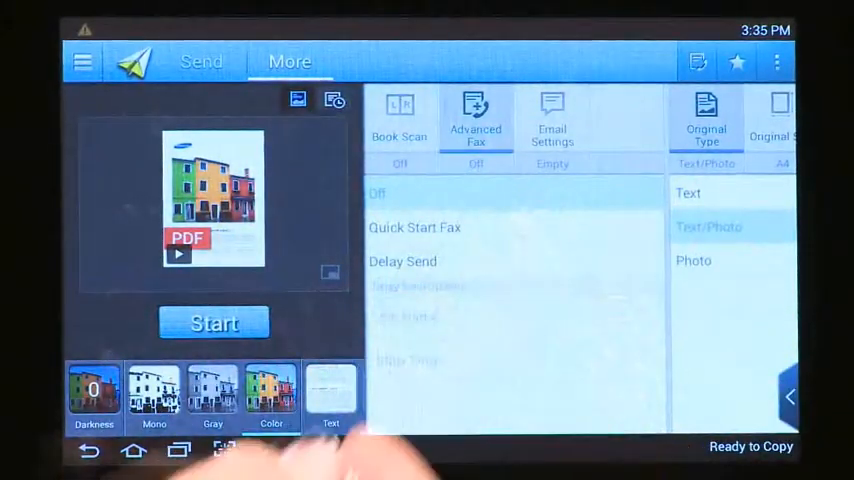
- Enable Delay Send under Advanced Fax with a 03:41 PM start time
{"action": "left_click", "coordinate": [402, 261]}
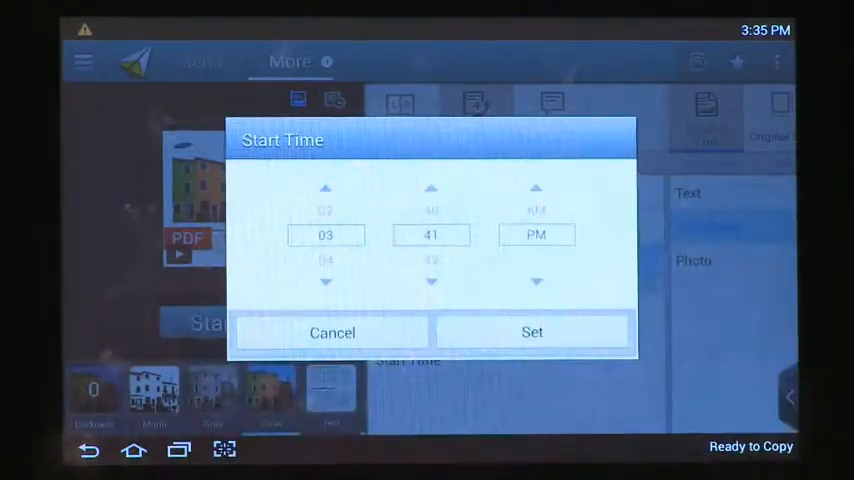
{"action": "left_click", "coordinate": [532, 332]}
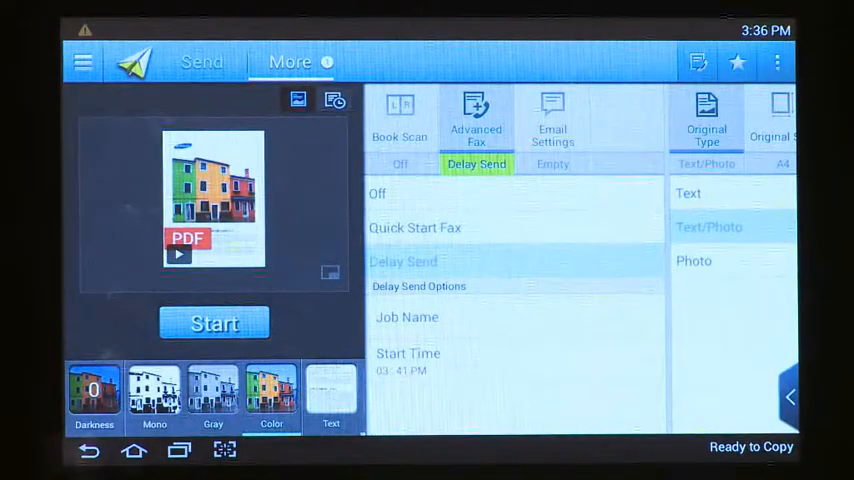
- Save the fax setup as My Program 'faxshortcut' with Auto Start and Add to Home
{"action": "left_click", "coordinate": [777, 62]}
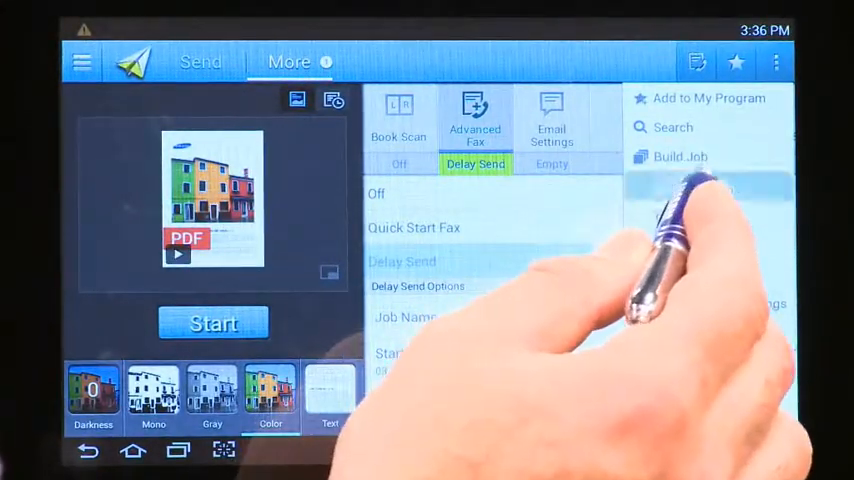
{"action": "left_click", "coordinate": [708, 97]}
{"action": "type", "text": "faxs"}
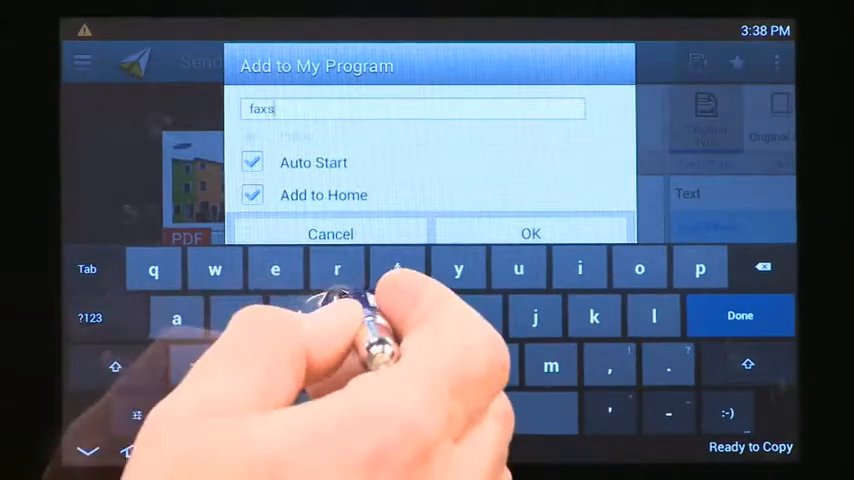
{"action": "type", "text": "ho"}
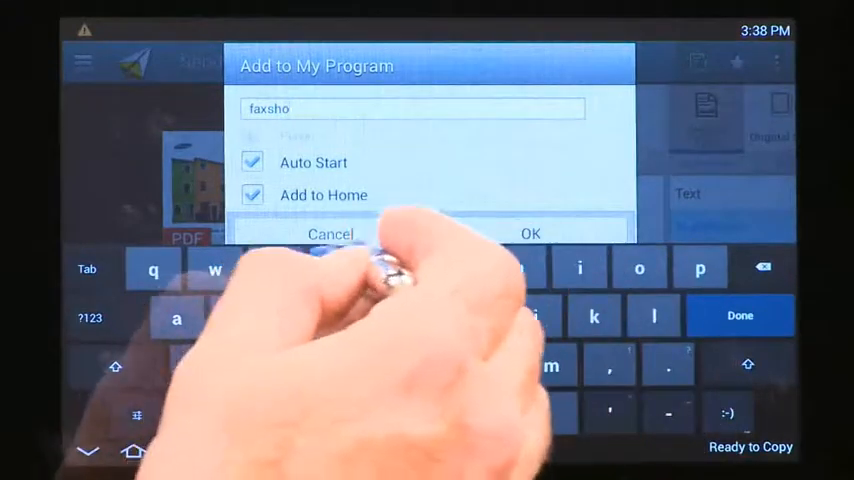
{"action": "type", "text": "rtcut"}
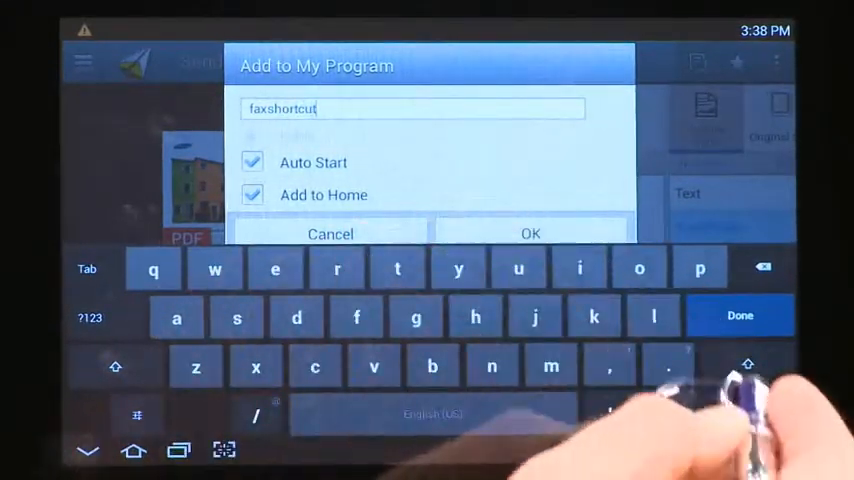
{"action": "left_click", "coordinate": [739, 315]}
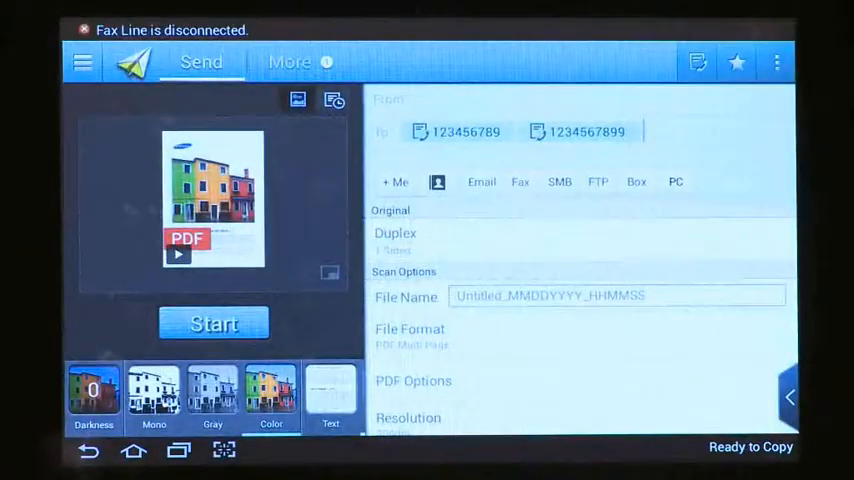
{"action": "left_click", "coordinate": [213, 323]}
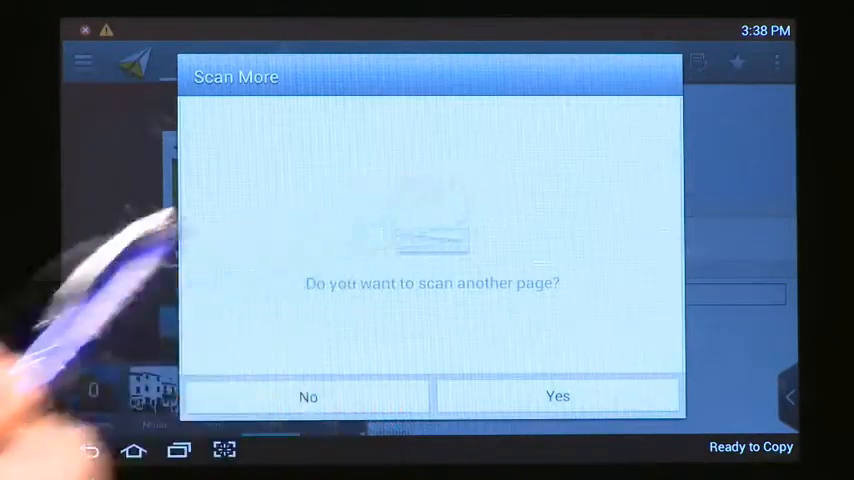
- Send just the one scanned page, close the progress window, and reopen Scan & Send
{"action": "left_click", "coordinate": [307, 396]}
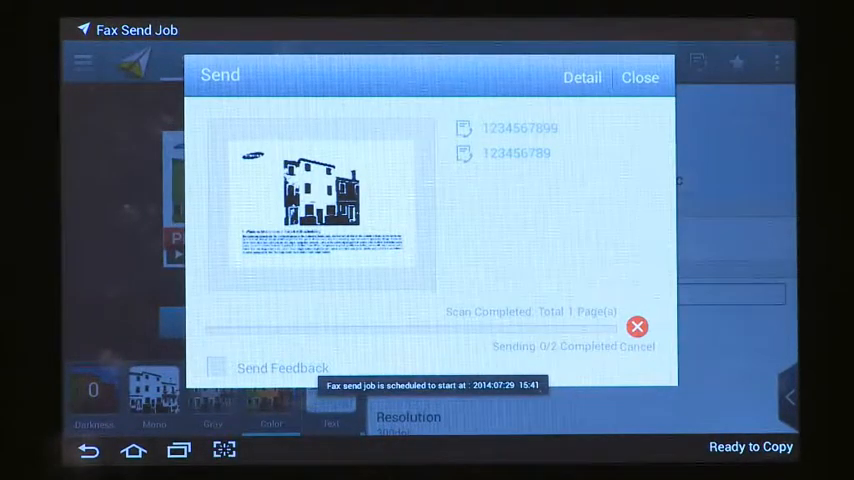
{"action": "left_click", "coordinate": [639, 77]}
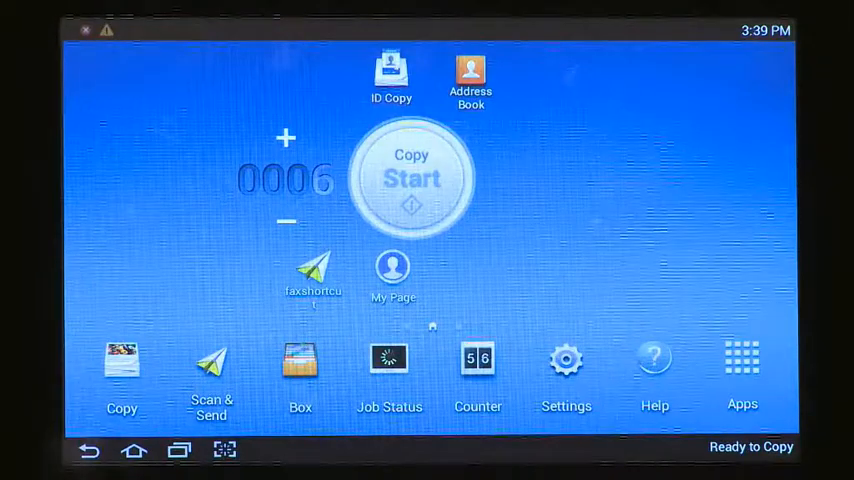
{"action": "left_click", "coordinate": [211, 378]}
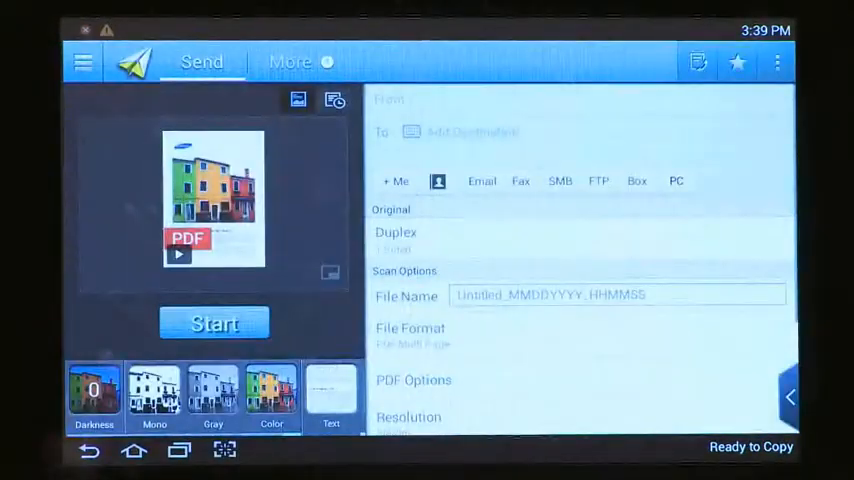
- Set up a duplex 4-up copy job and choose Add to My Program
{"action": "left_click", "coordinate": [481, 180]}
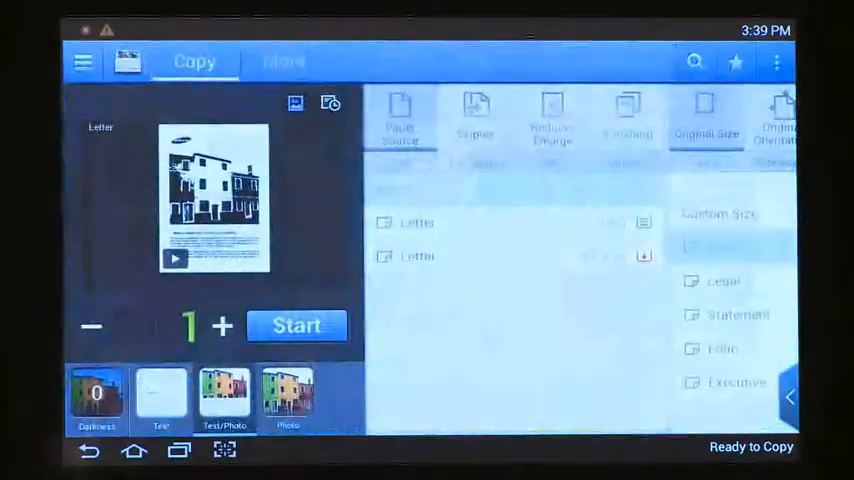
{"action": "left_click", "coordinate": [475, 118]}
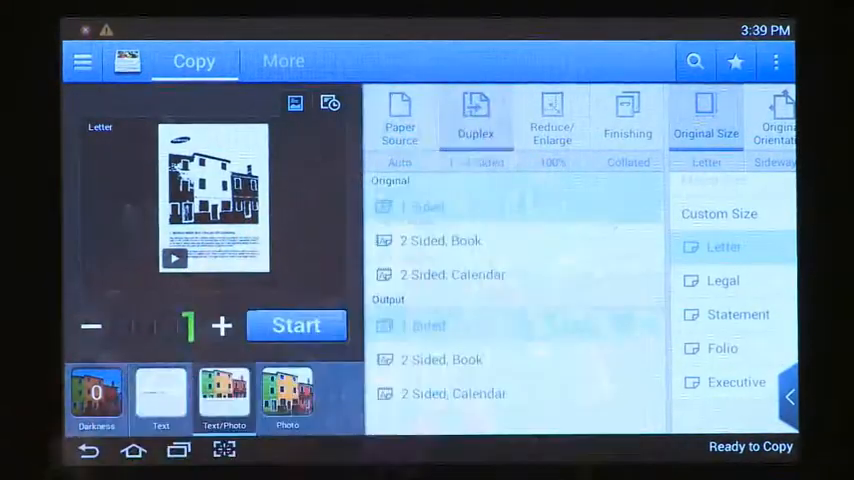
{"action": "left_click", "coordinate": [283, 61]}
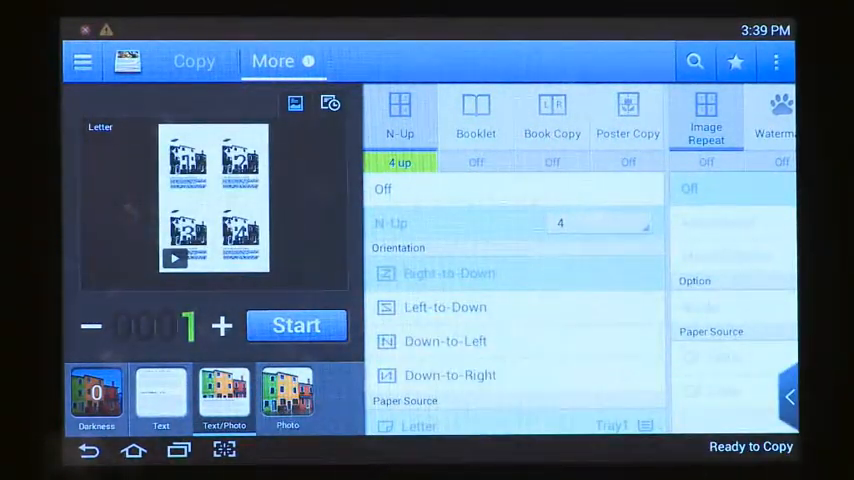
{"action": "left_click", "coordinate": [776, 61]}
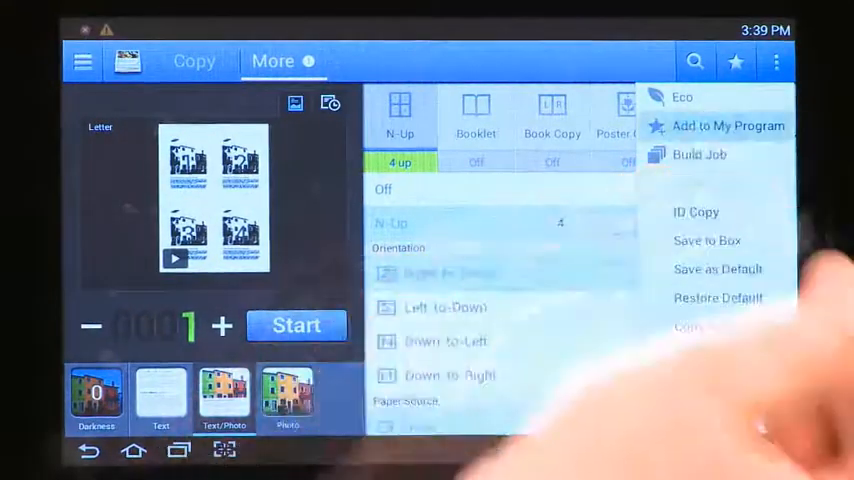
{"action": "left_click", "coordinate": [727, 125]}
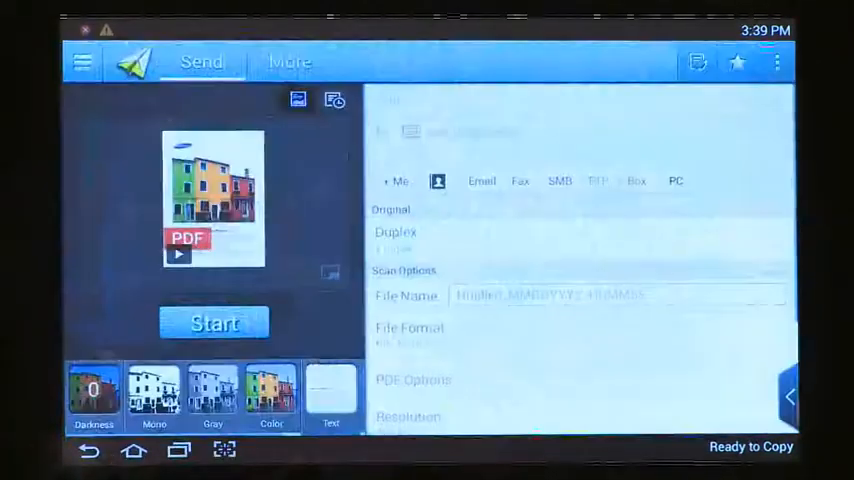
- Show the Scan & Send overflow list with Add to My Program and Send Settings
{"action": "left_click", "coordinate": [777, 61]}
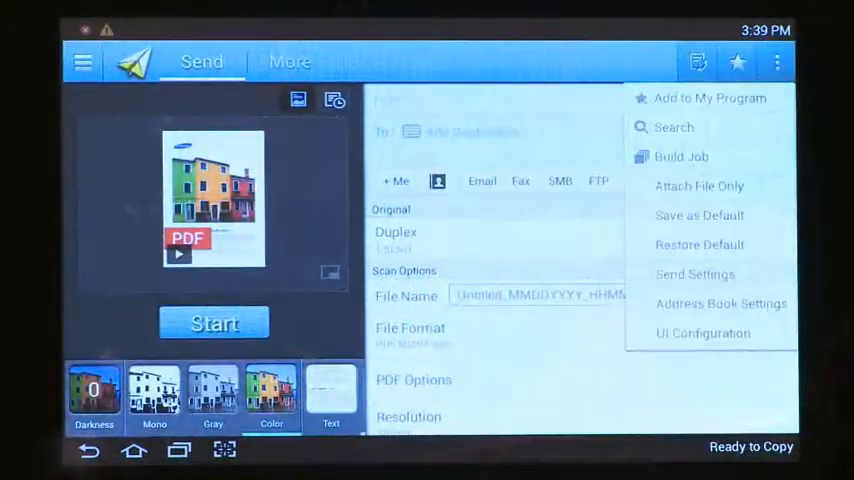